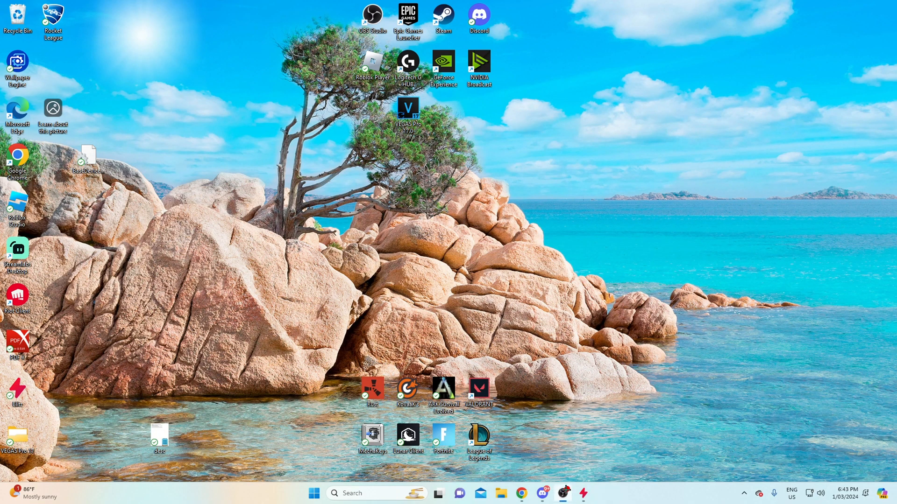
Step: Launch OBS Studio from its desktop shortcut
double_click(373, 19)
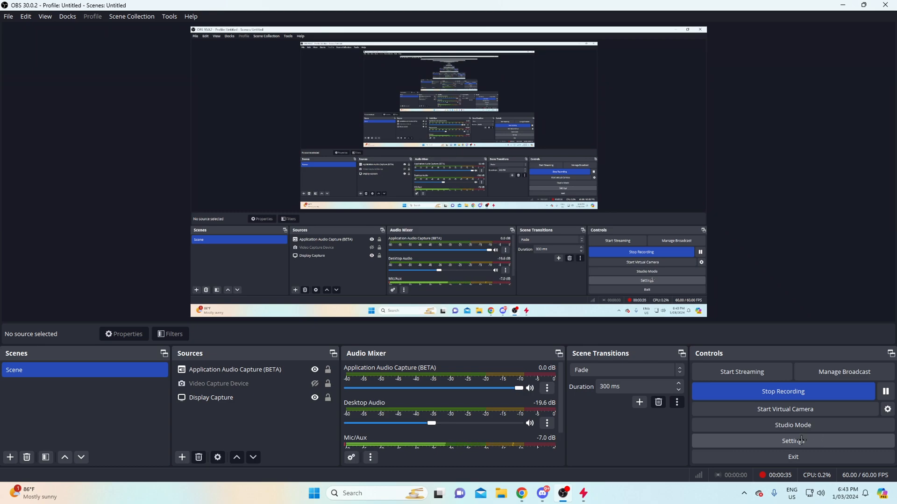
Step: Show OBS video settings: 1920x1080 base and output resolution at 60 FPS
click(793, 441)
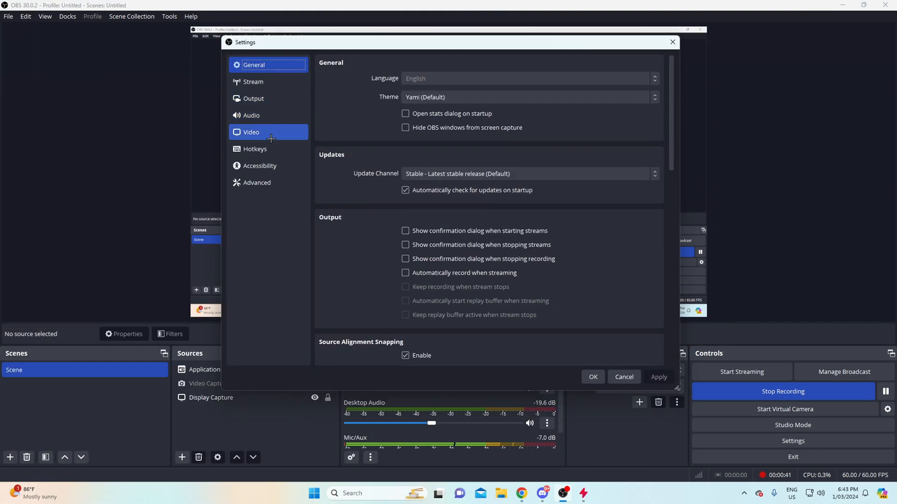
click(252, 132)
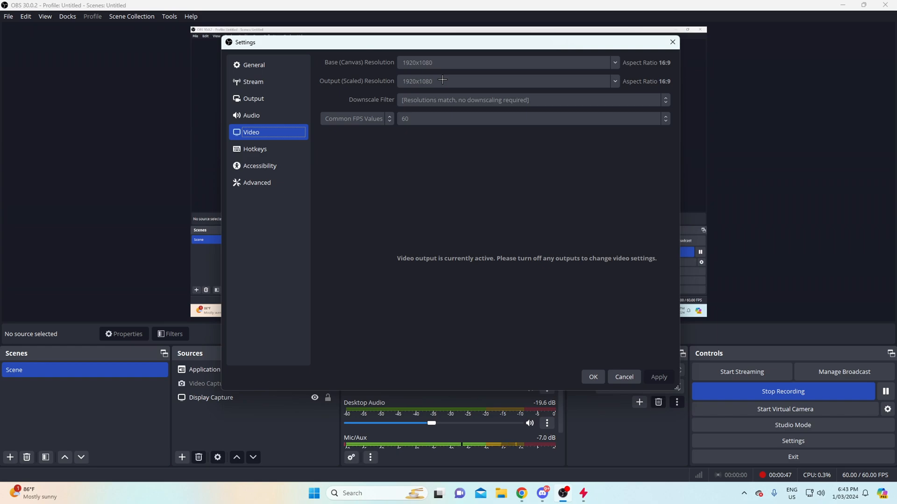
mouse_move(415, 124)
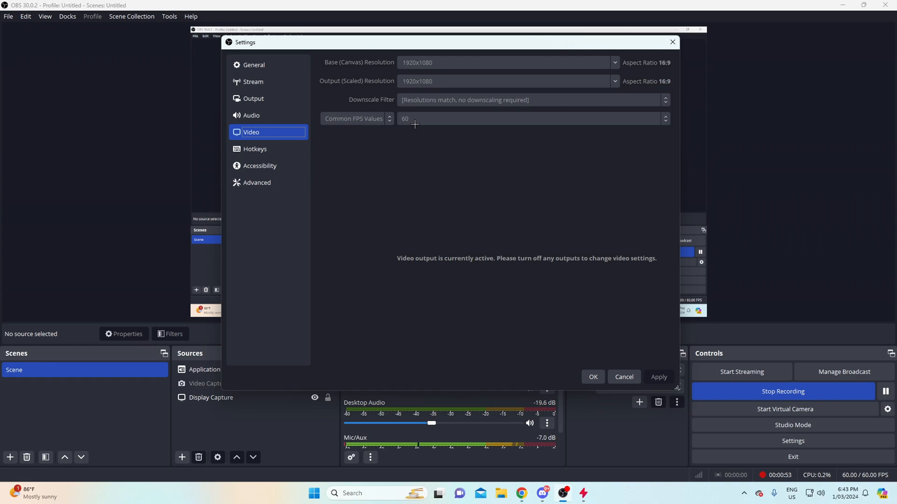
mouse_move(414, 80)
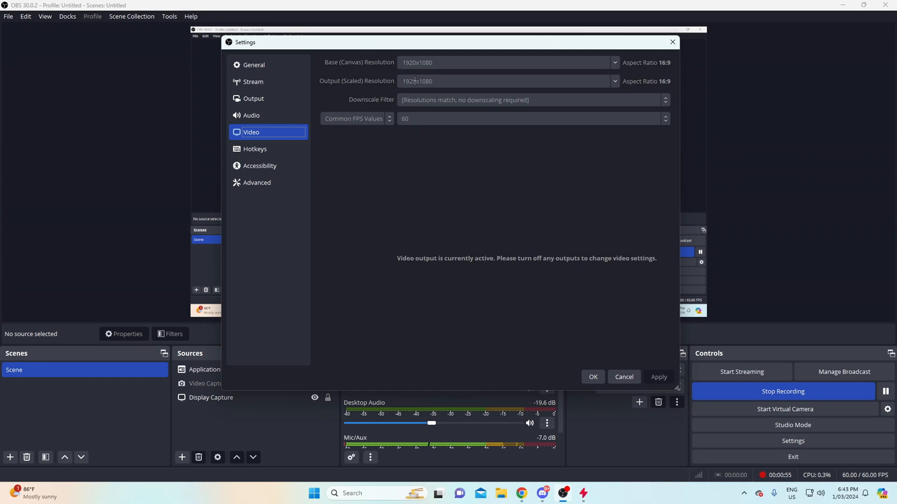
mouse_move(411, 91)
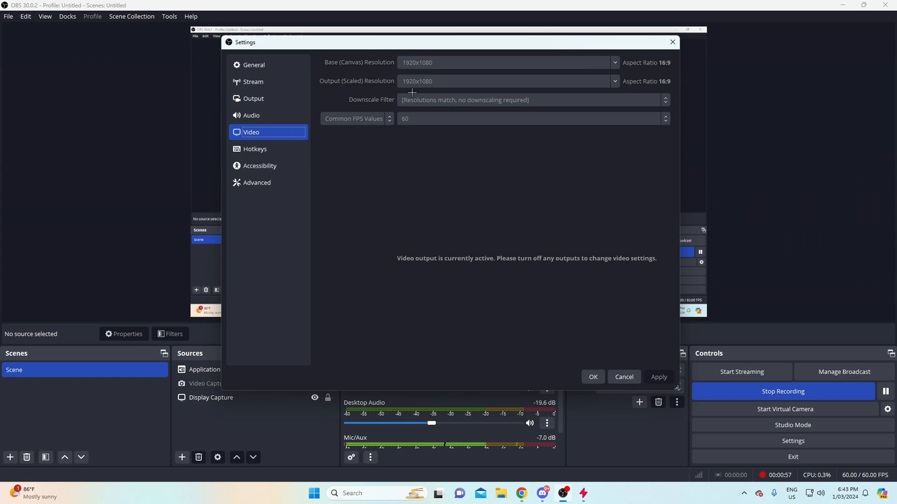
mouse_move(455, 84)
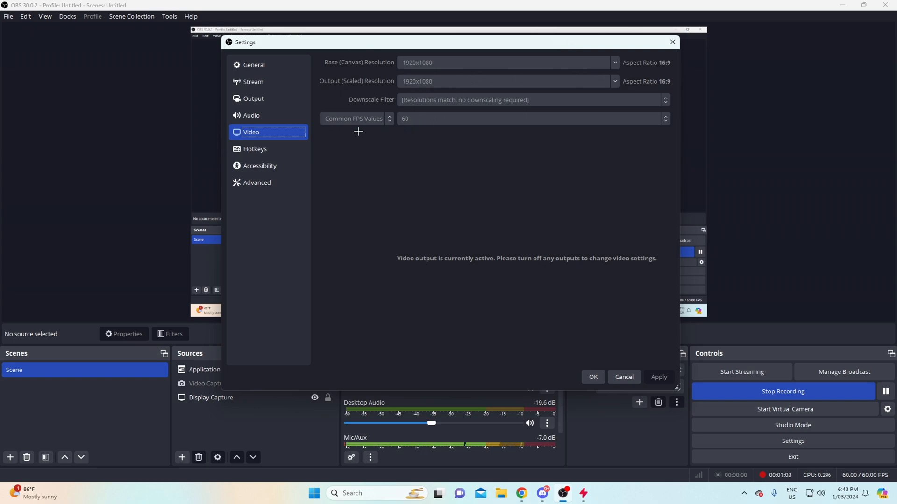
mouse_move(577, 210)
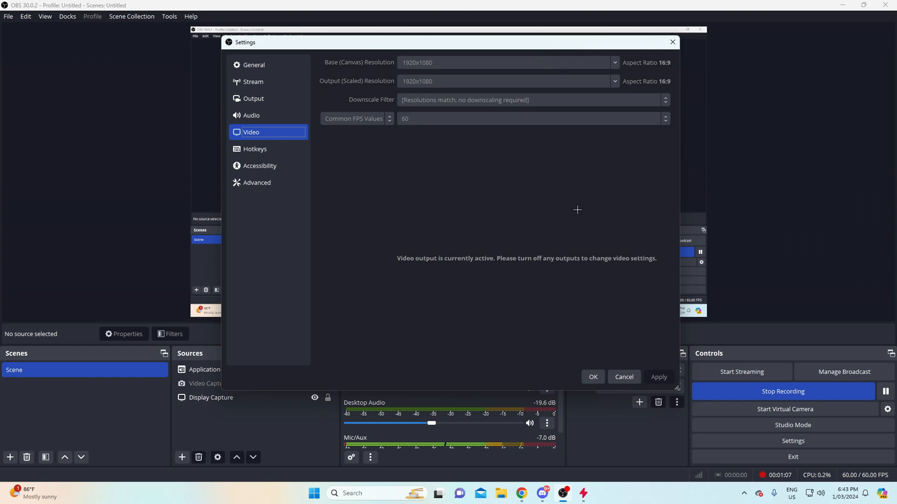
mouse_move(268, 99)
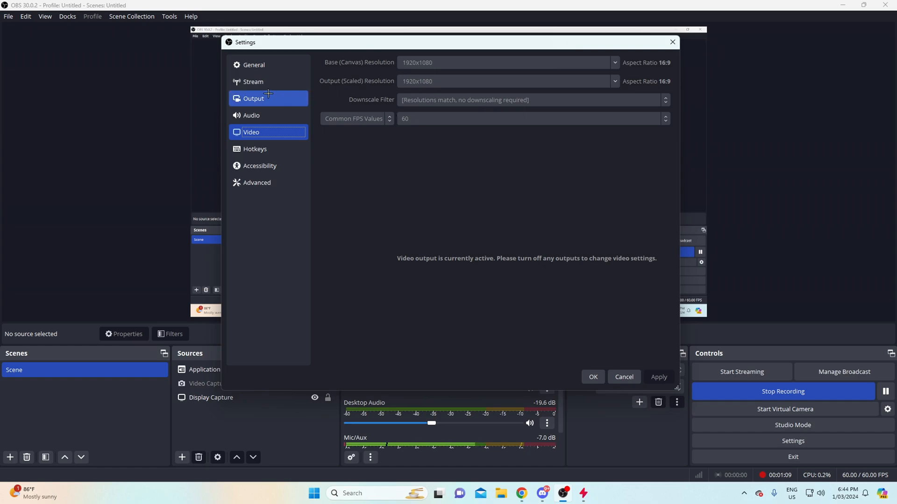
Step: Show the advanced Output recording options: MP4, NVIDIA NVENC H.264, D:/OBS RECORDINGS
click(253, 98)
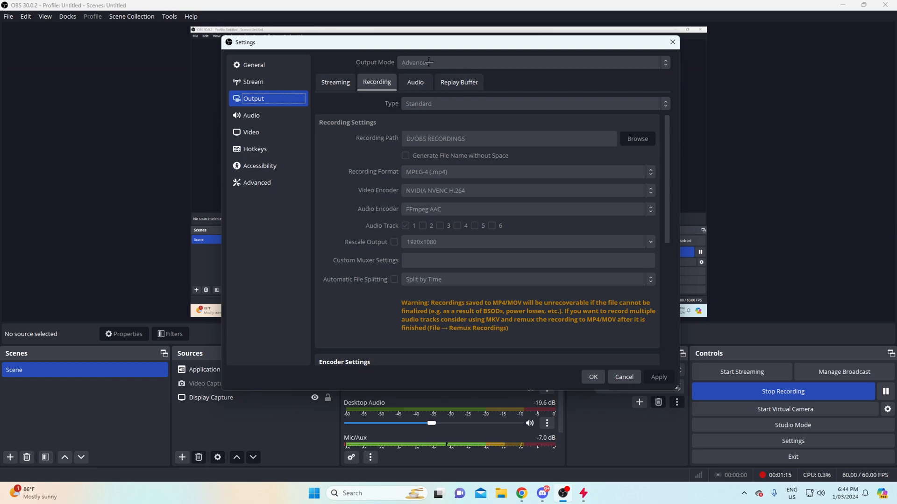
mouse_move(459, 82)
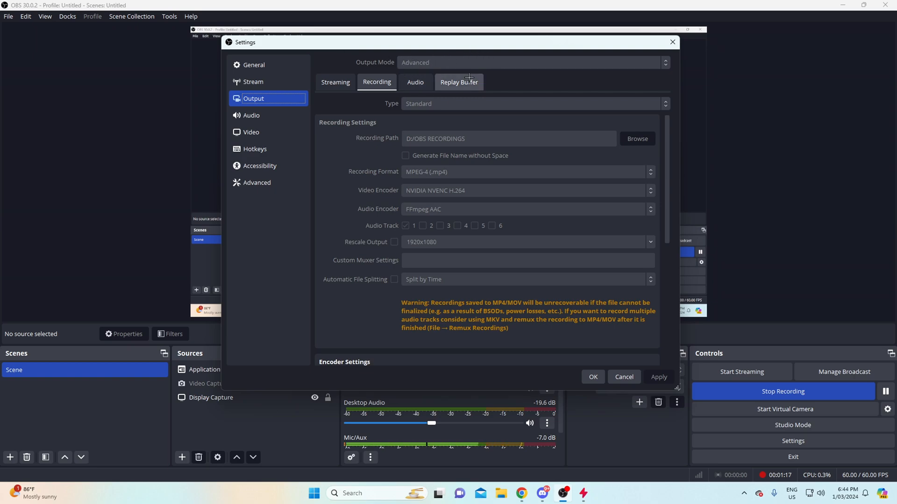
mouse_move(440, 206)
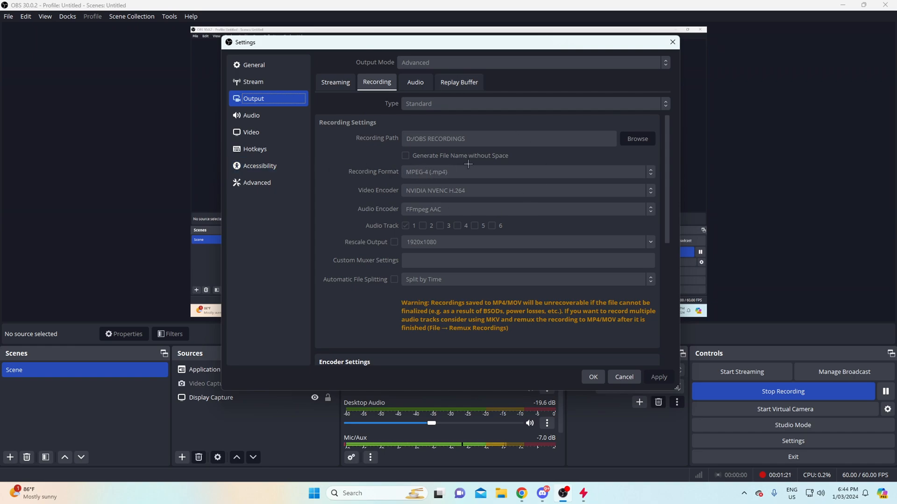
mouse_move(446, 182)
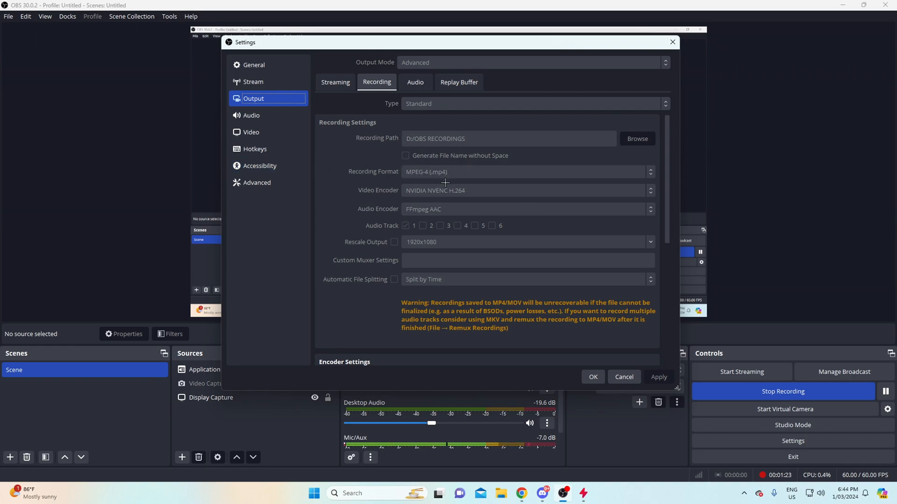
mouse_move(472, 167)
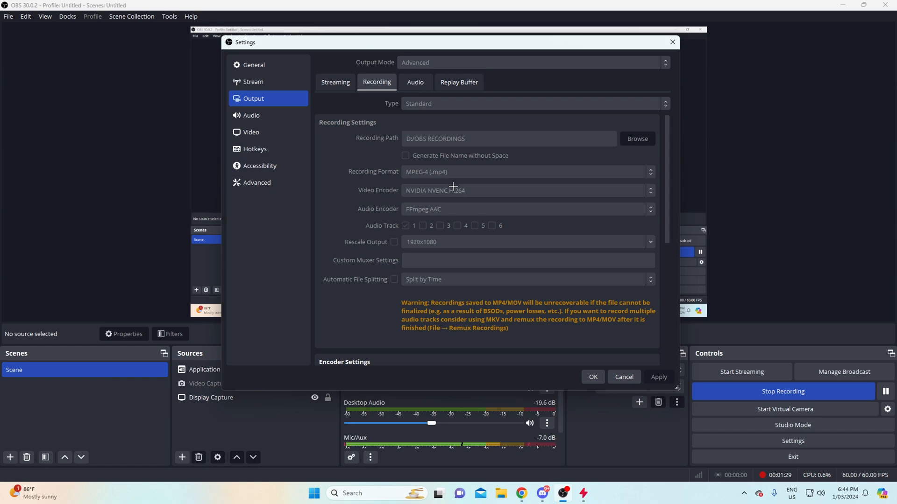
mouse_move(511, 196)
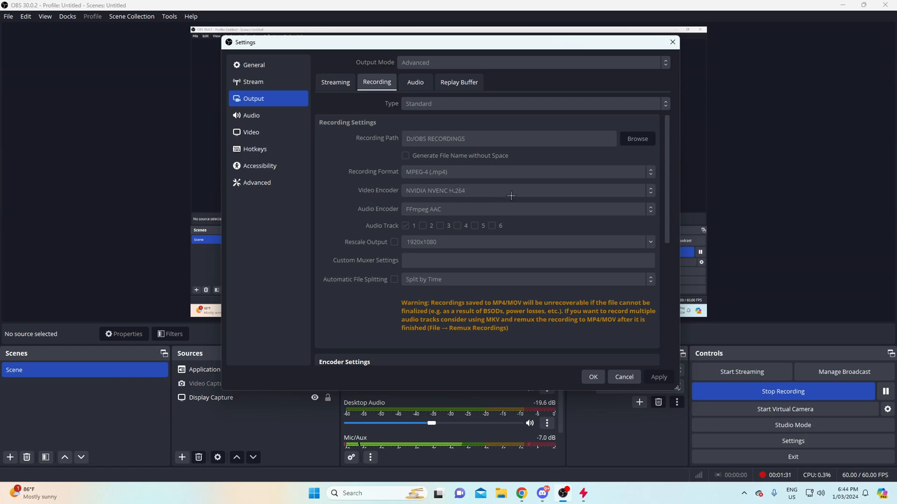
mouse_move(348, 192)
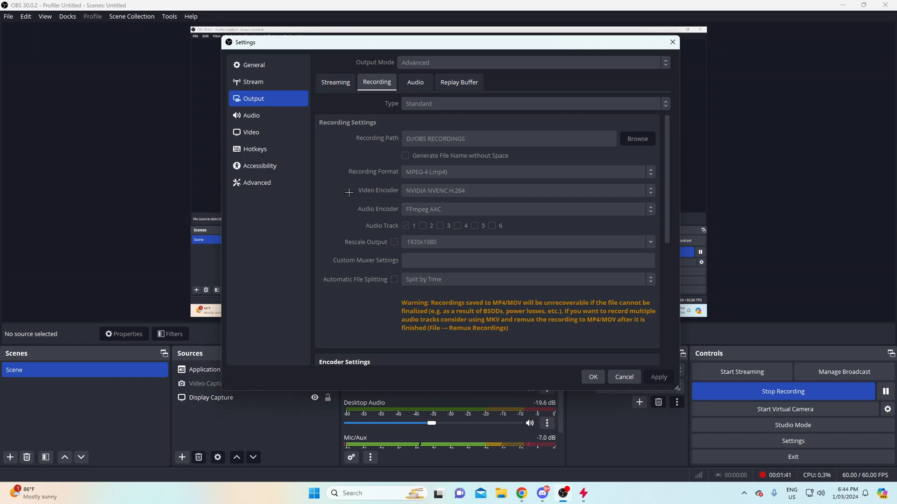
mouse_move(368, 213)
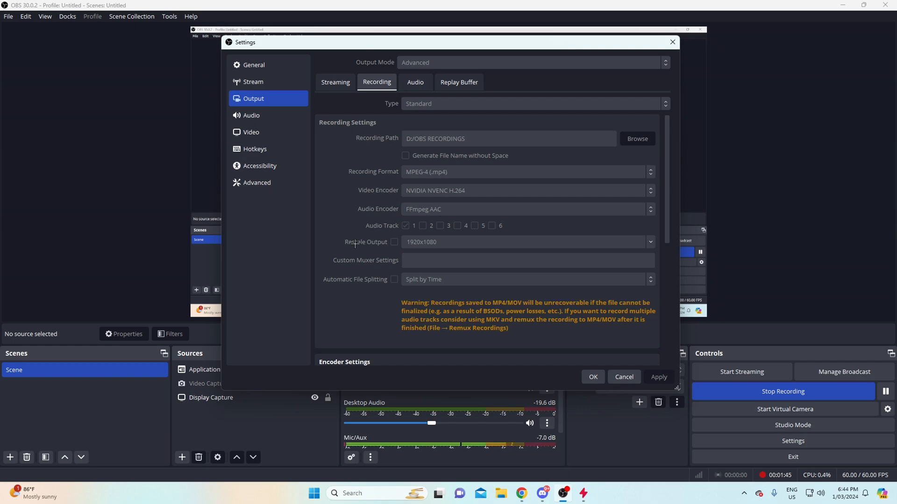
Step: Scroll to the encoder settings: CQP rate control, CQ 16, P6 Slower, two-pass High Quality
scroll(down, 3)
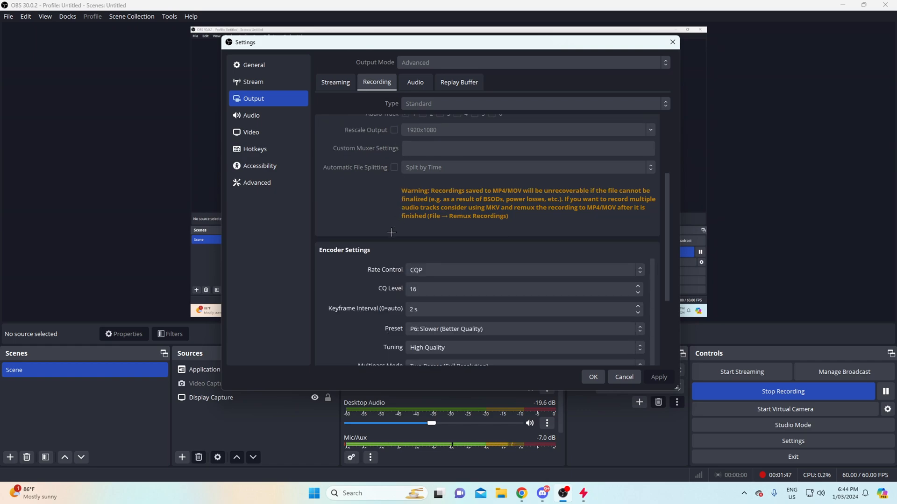
scroll(down, 3)
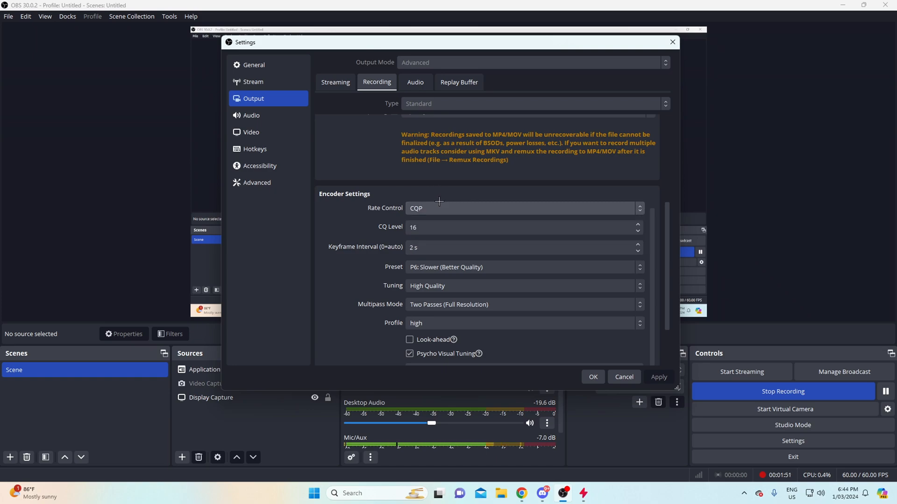
scroll(down, 3)
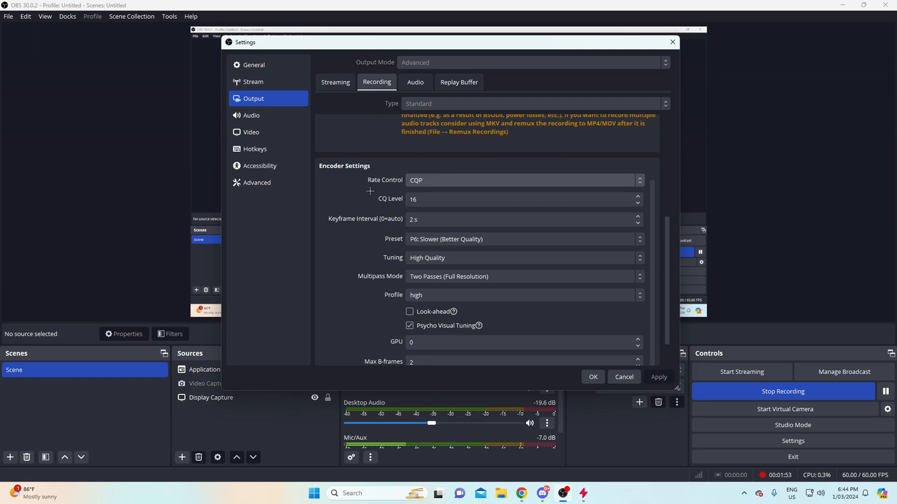
scroll(up, 3)
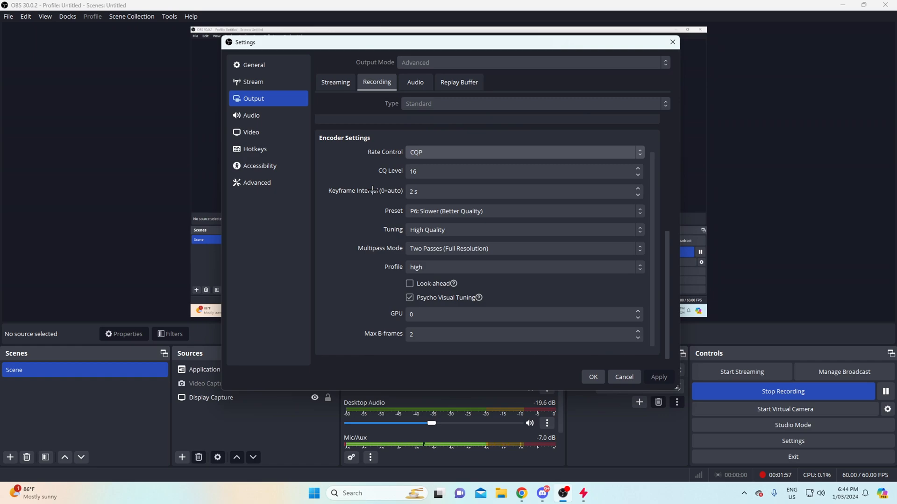
mouse_move(419, 162)
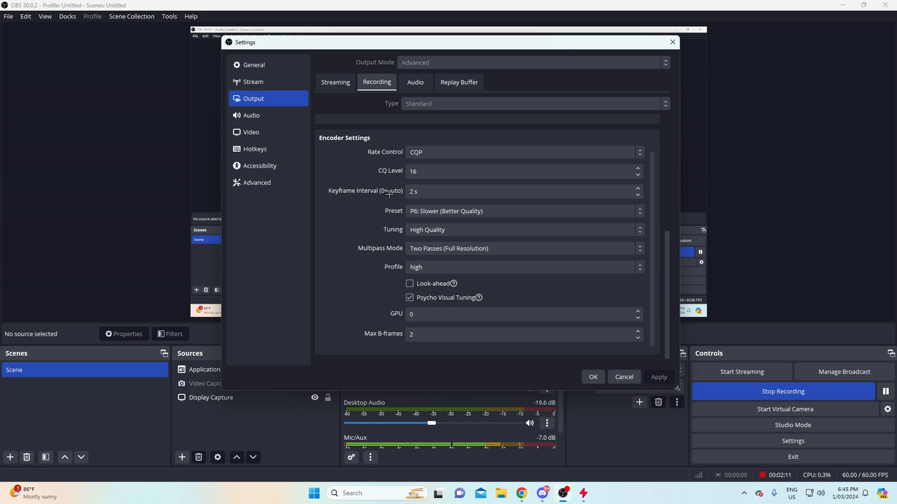
mouse_move(353, 190)
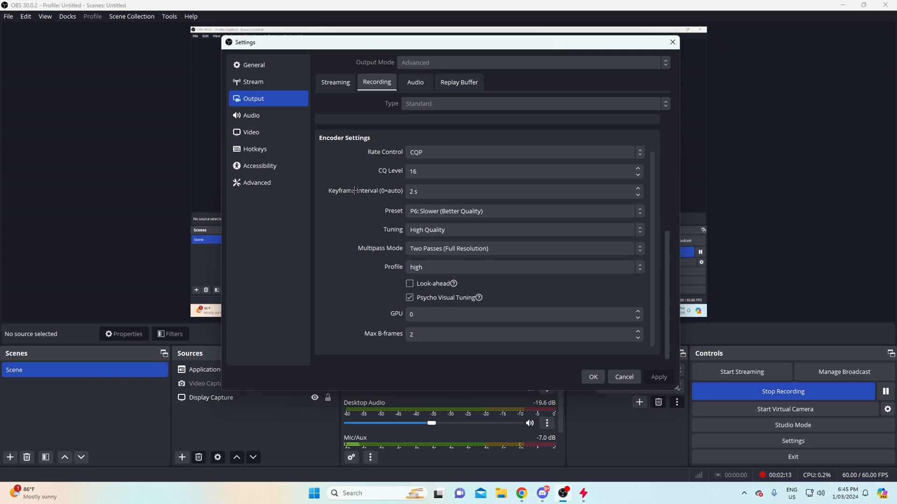
mouse_move(361, 213)
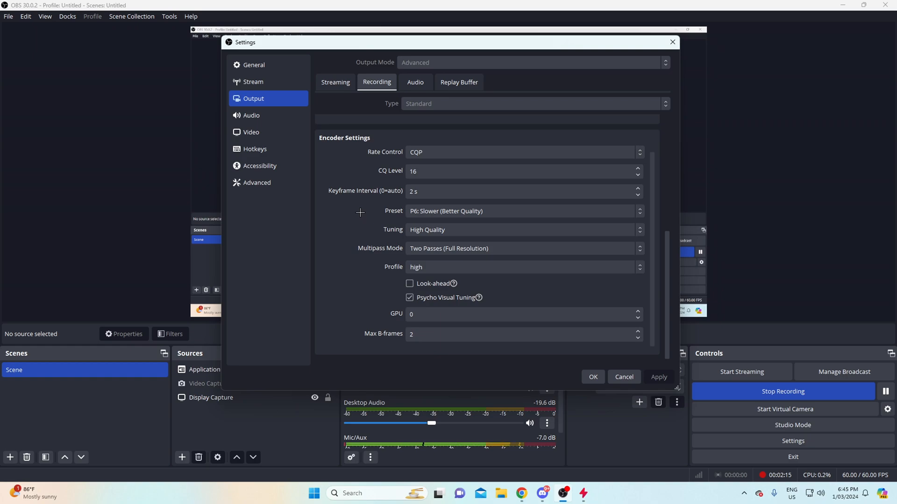
Step: Keep the P6 Slower preset in the NVENC encoder settings
click(521, 211)
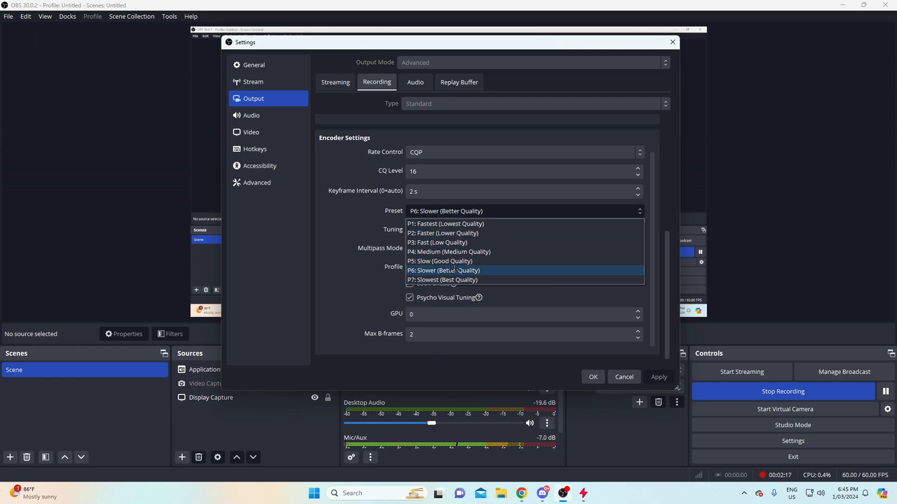
click(454, 270)
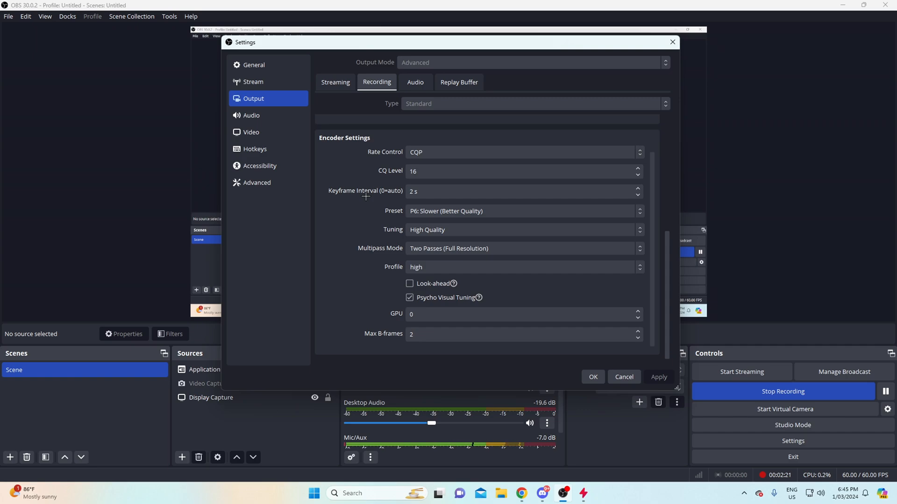
click(521, 211)
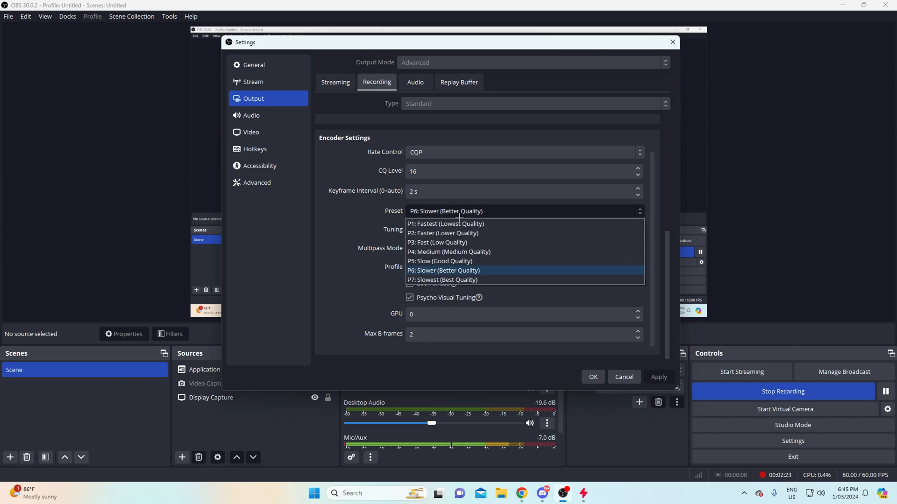
click(442, 270)
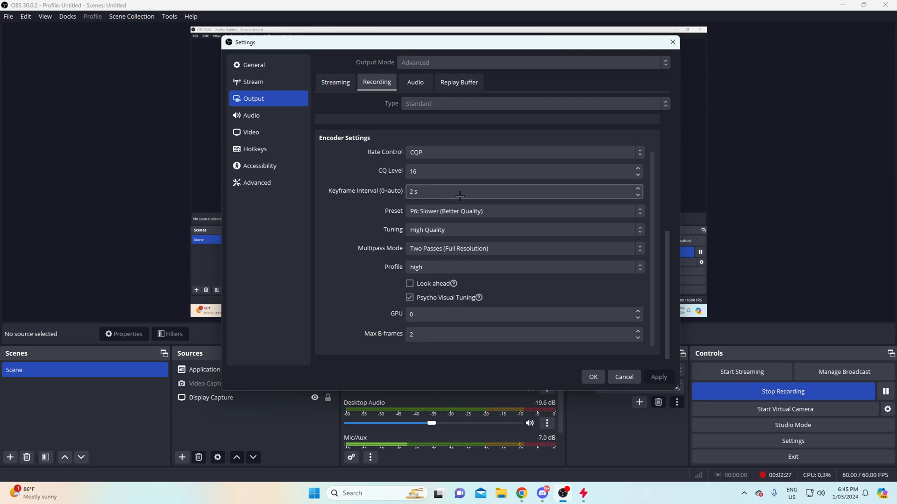
mouse_move(383, 210)
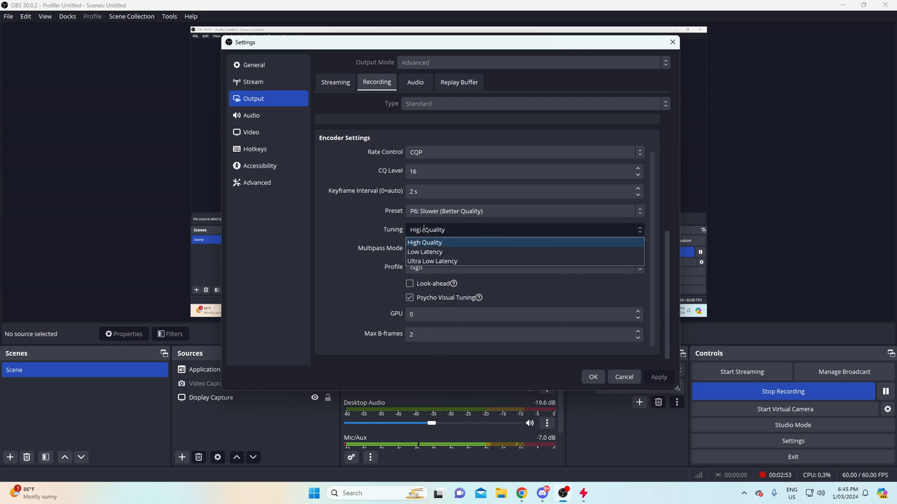
Step: Keep High Quality tuning and Two Passes (Full Resolution) multipass mode
click(424, 243)
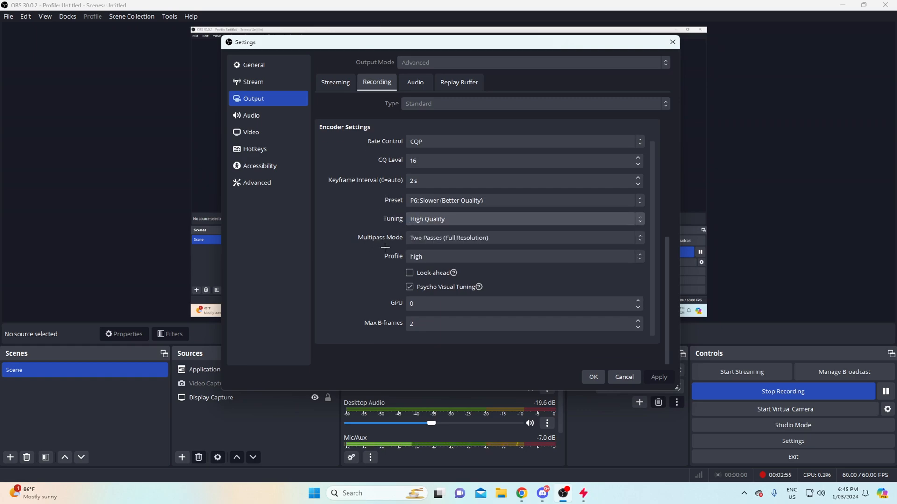
click(521, 238)
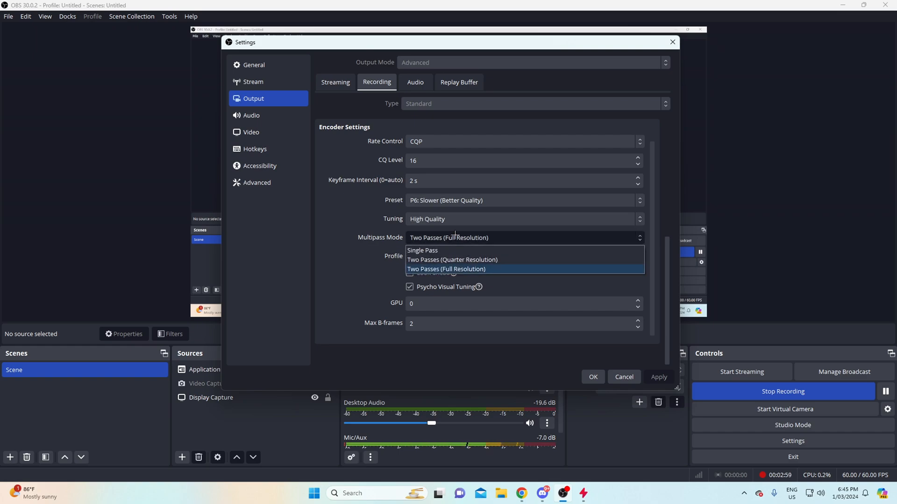
mouse_move(452, 259)
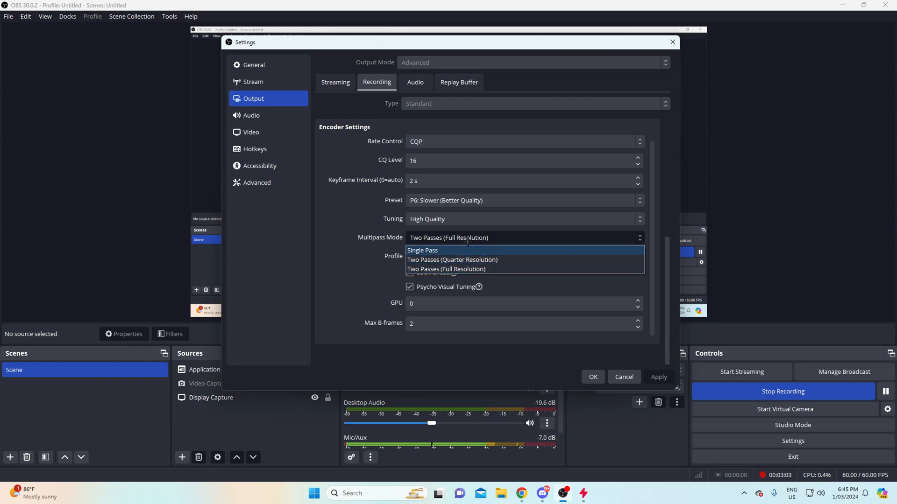
click(446, 269)
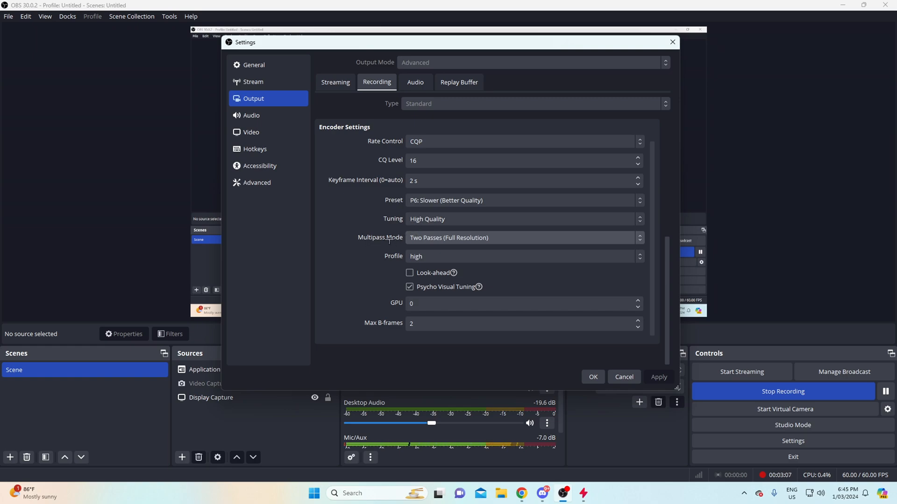
mouse_move(371, 322)
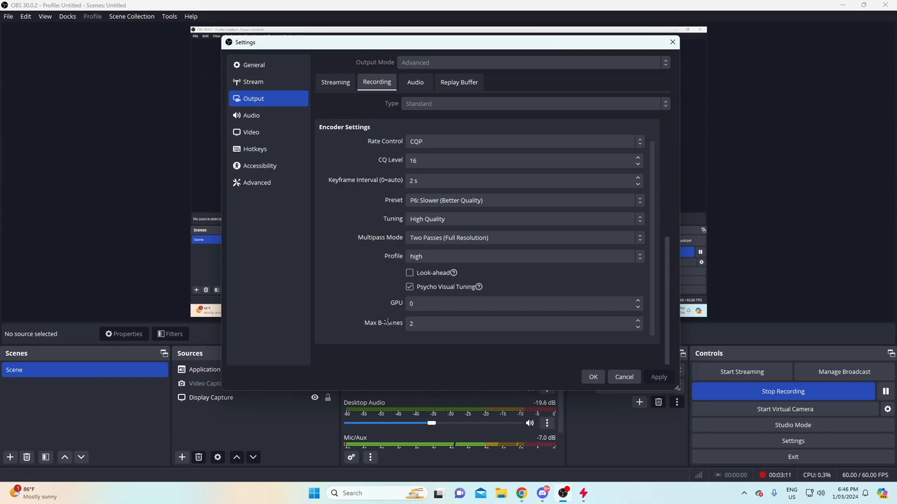
Step: Check the recording Audio track settings and the Advanced settings page
click(415, 82)
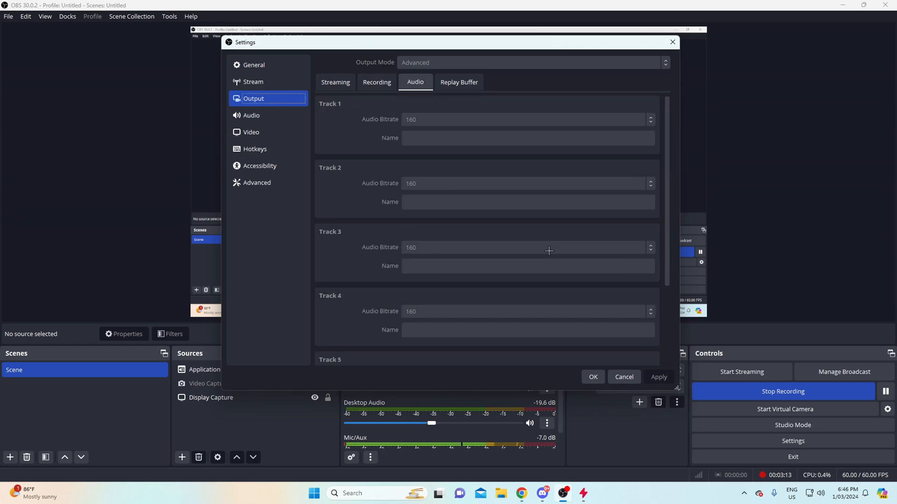
click(257, 182)
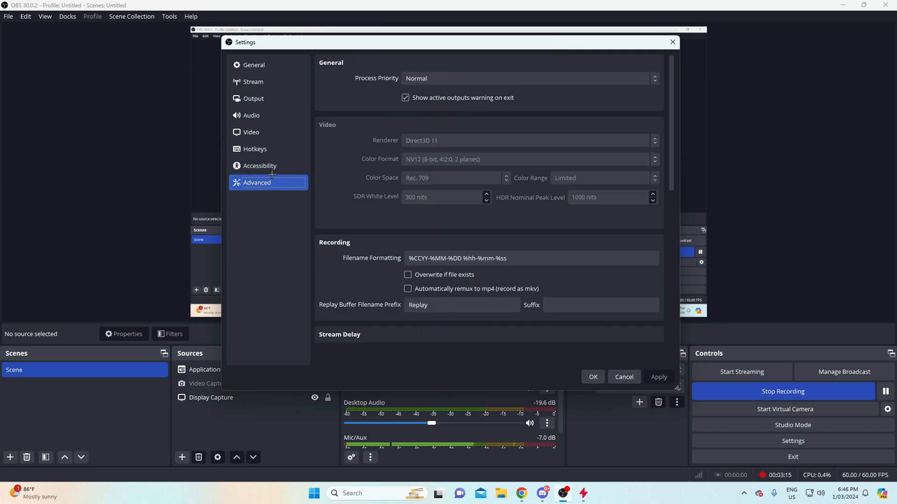
click(253, 82)
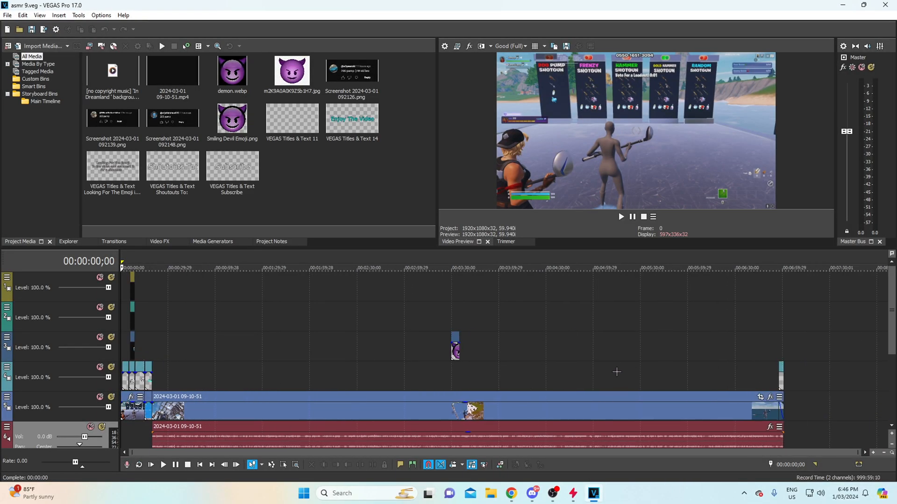
Step: In VEGAS Pro's asmr 9 project, bring up the File menu with its render commands
scroll(down, 3)
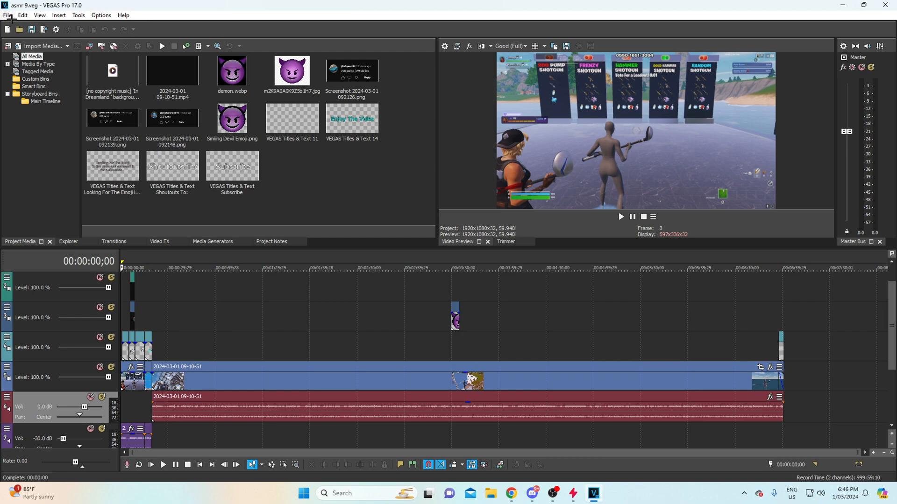
click(8, 15)
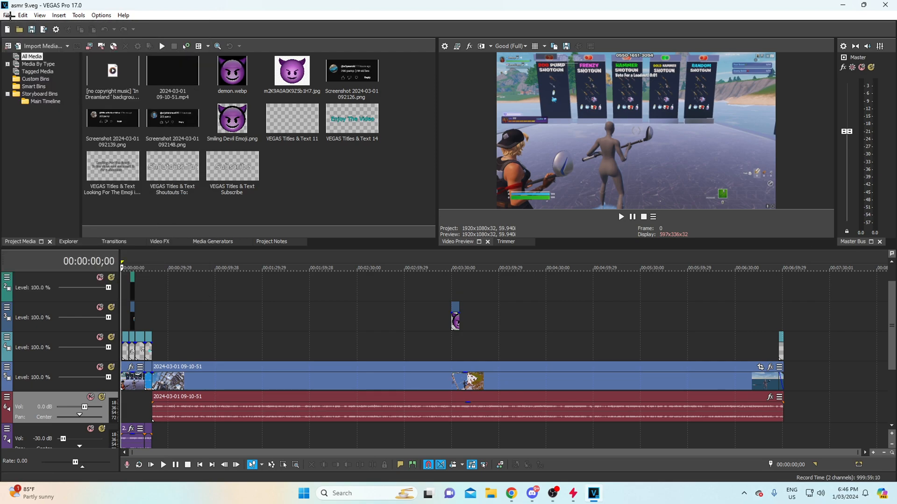
click(8, 15)
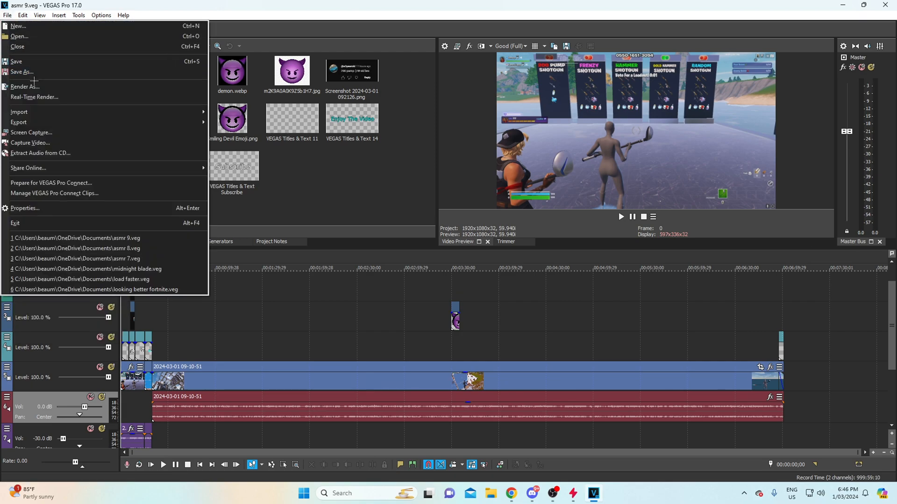
Step: In Render As, choose MAGIX AVC/AAC MP4, select the youtube template and customize it (3840x2160, 60 fps)
click(24, 86)
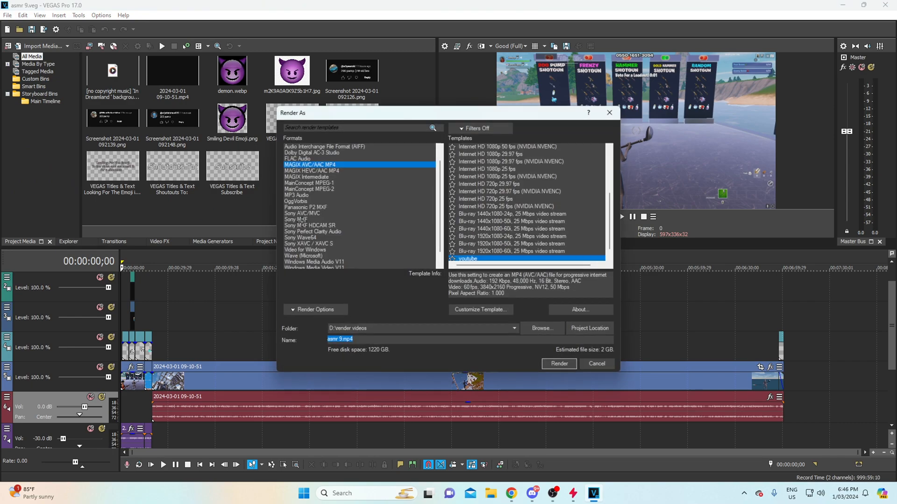
scroll(up, 3)
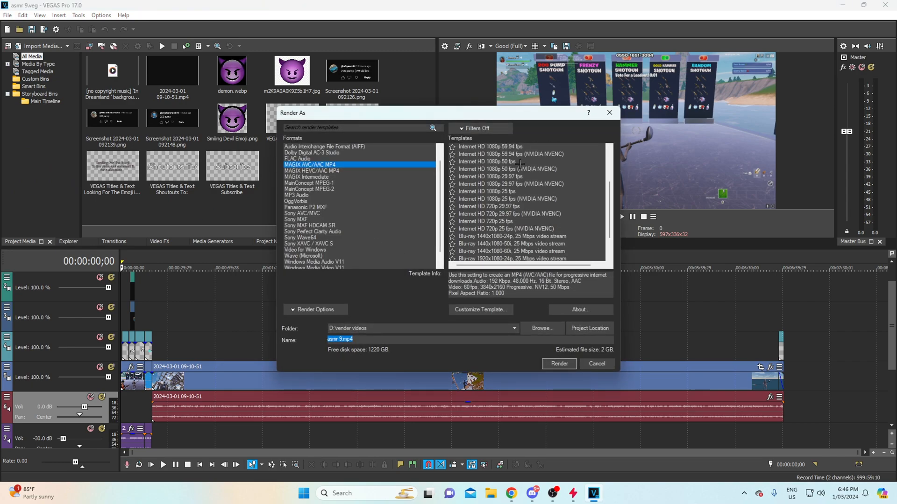
scroll(down, 3)
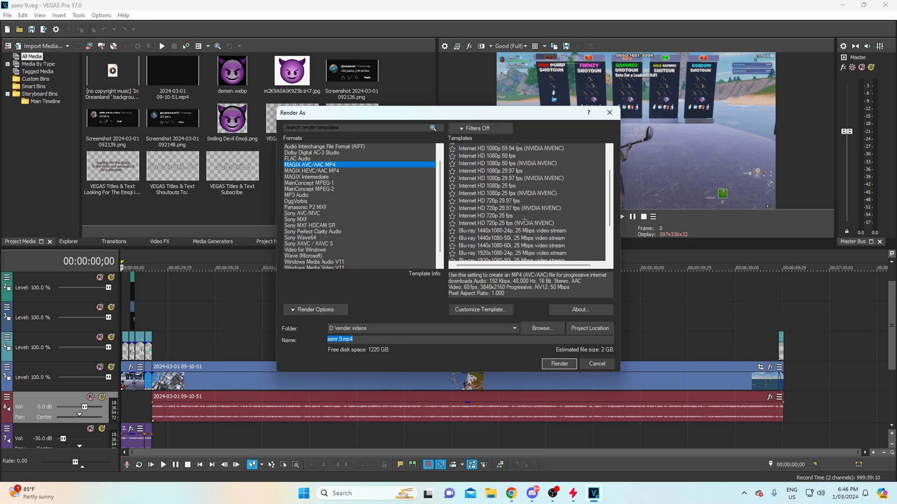
scroll(up, 3)
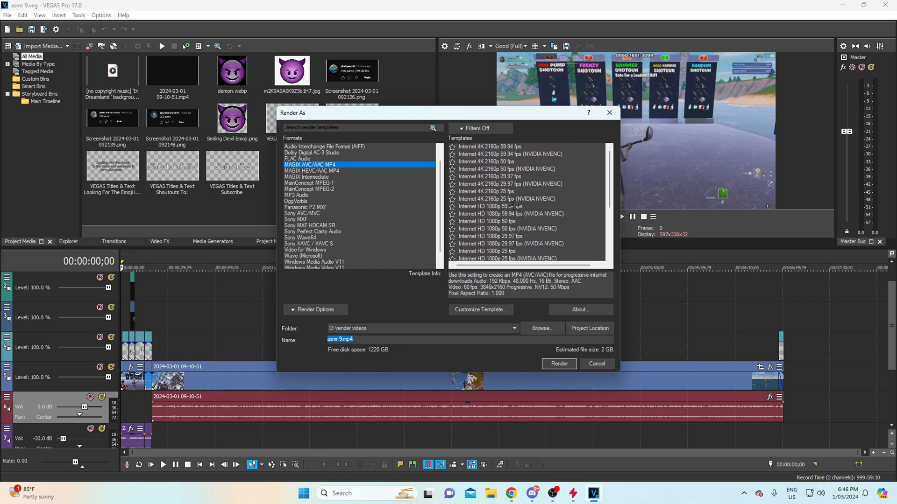
mouse_move(518, 147)
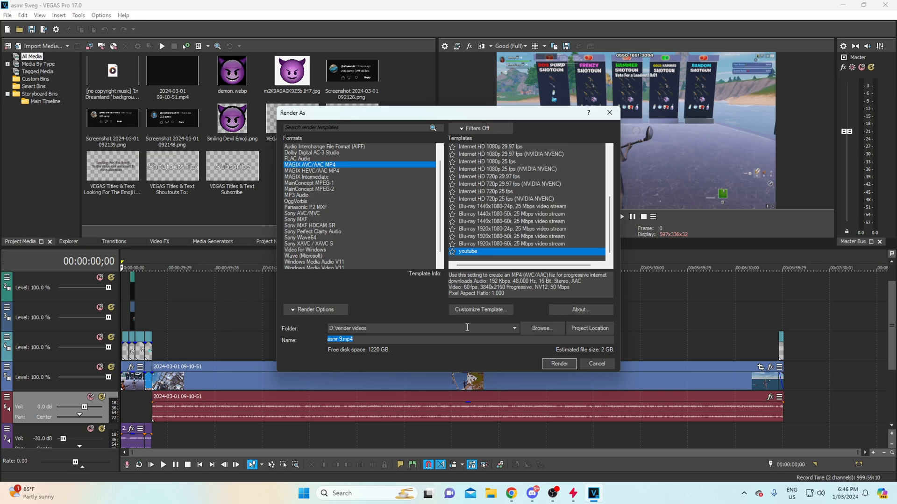
click(480, 309)
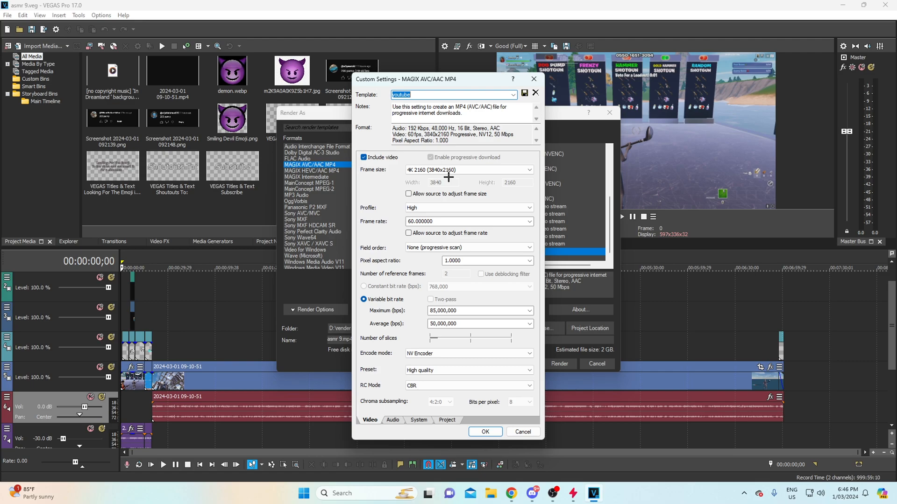
mouse_move(452, 175)
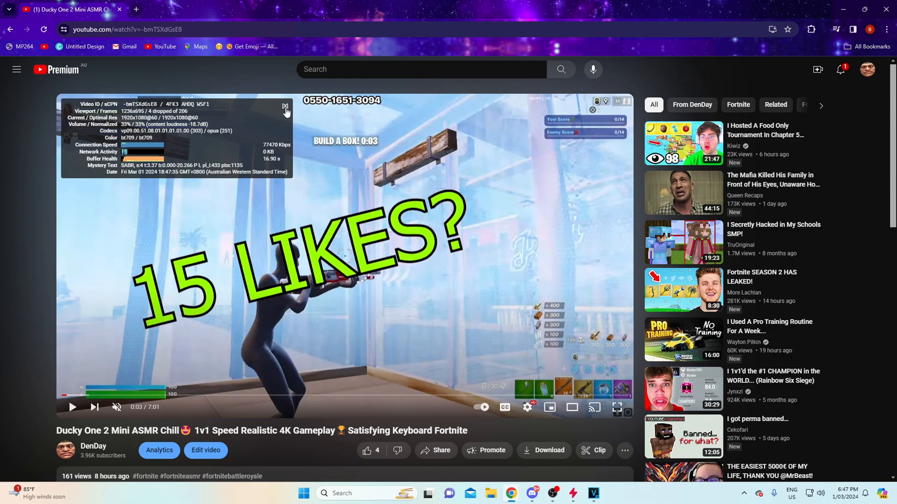
mouse_move(286, 109)
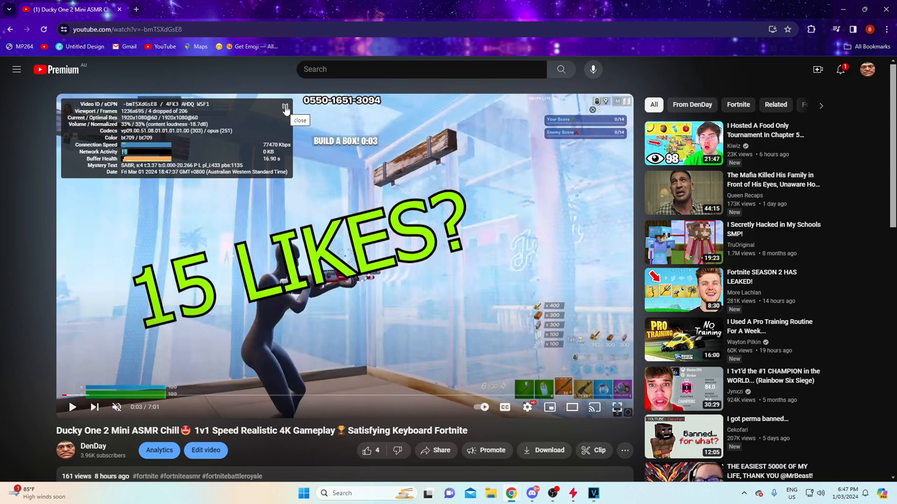
Step: Close YouTube's 1080p60 Stats for nerds overlay and return to VEGAS Pro's render settings
click(300, 120)
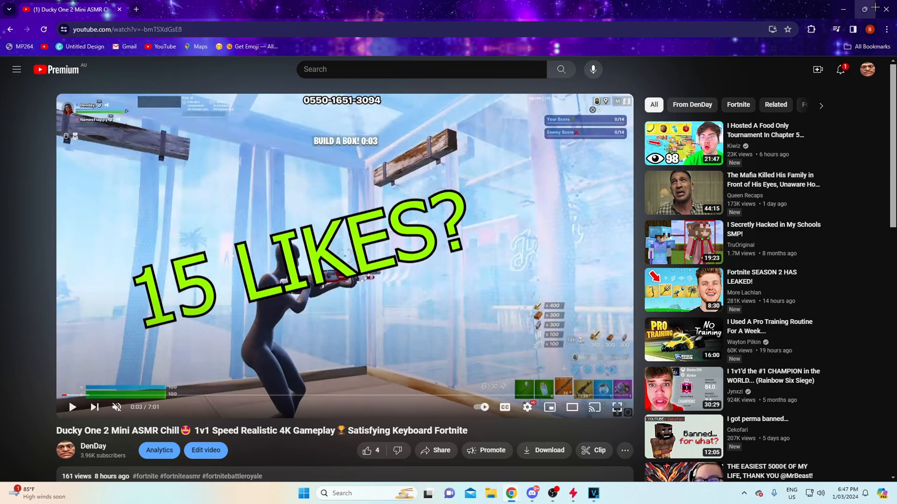
click(589, 494)
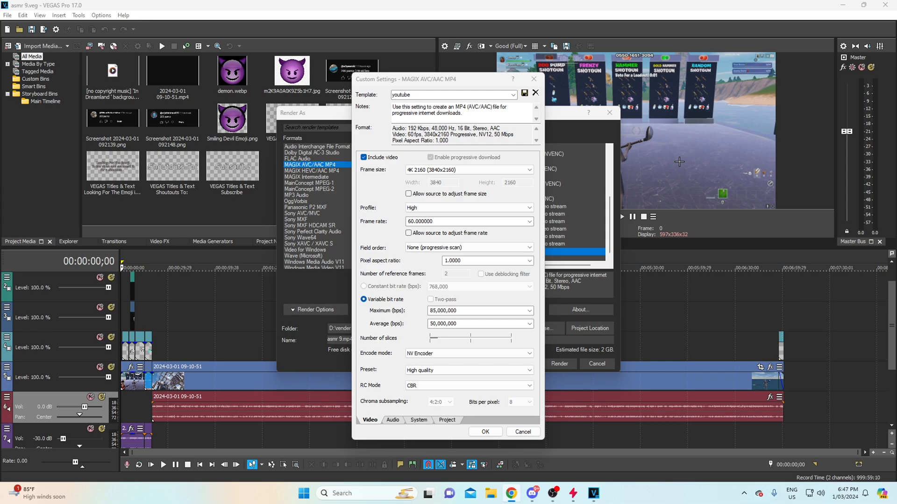
mouse_move(467, 292)
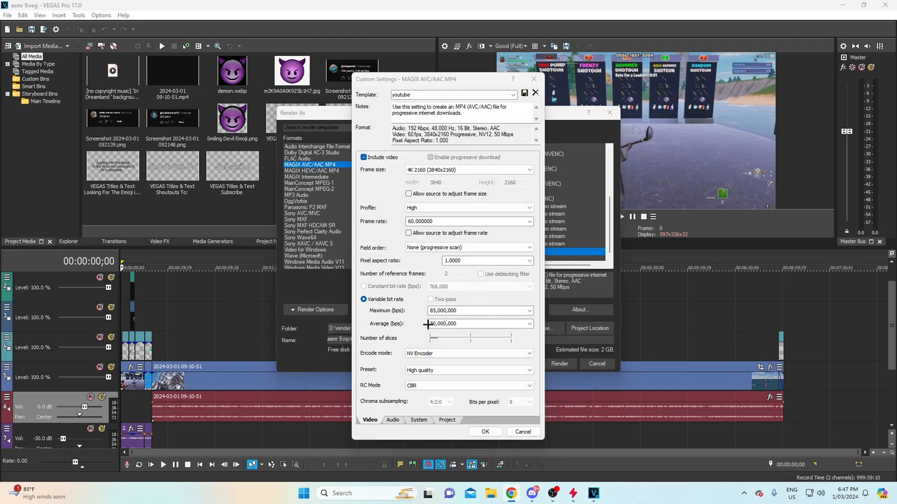
Step: Keep NV Encoder, confirm the 2160p frame size, and confirm the custom template with OK
click(526, 353)
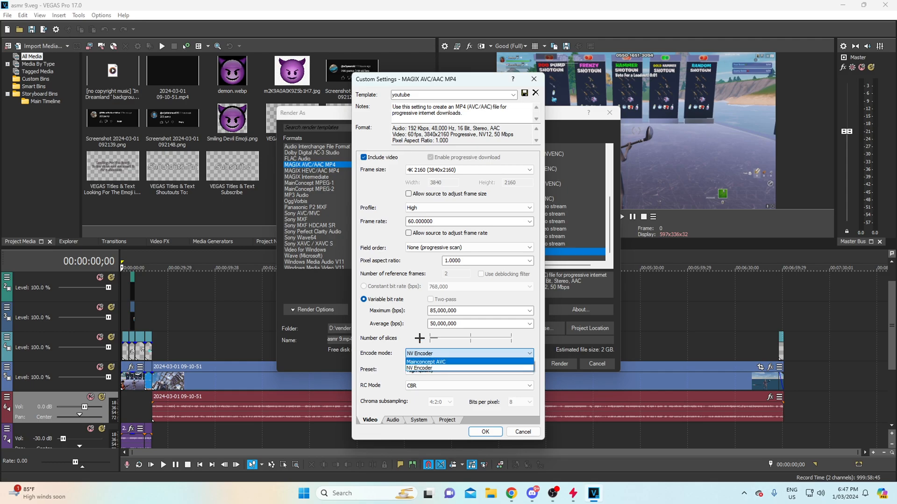
click(419, 368)
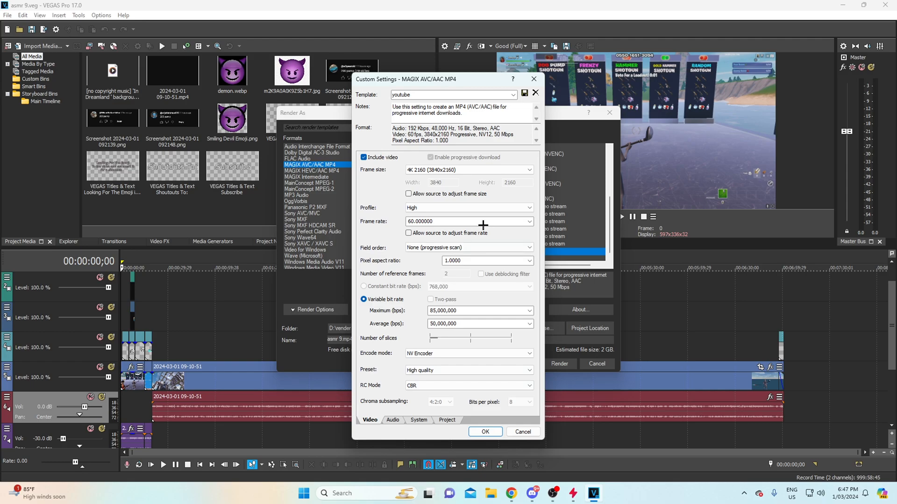
click(527, 169)
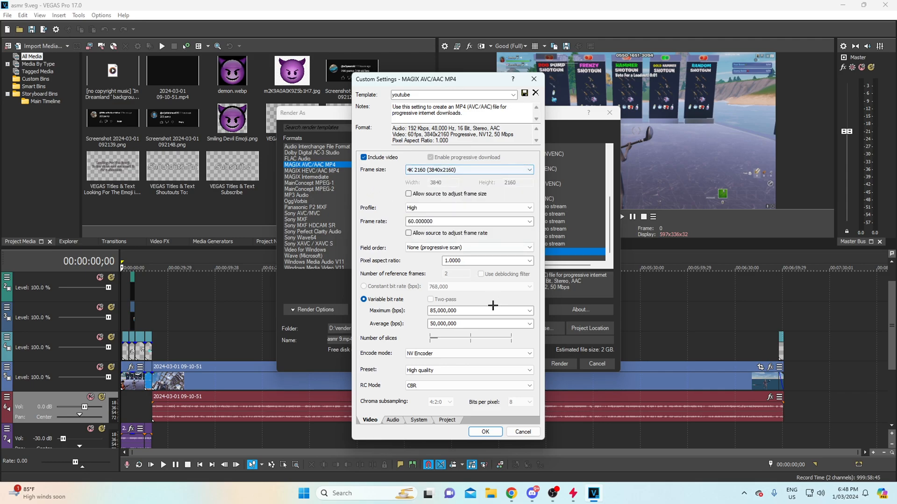
mouse_move(470, 292)
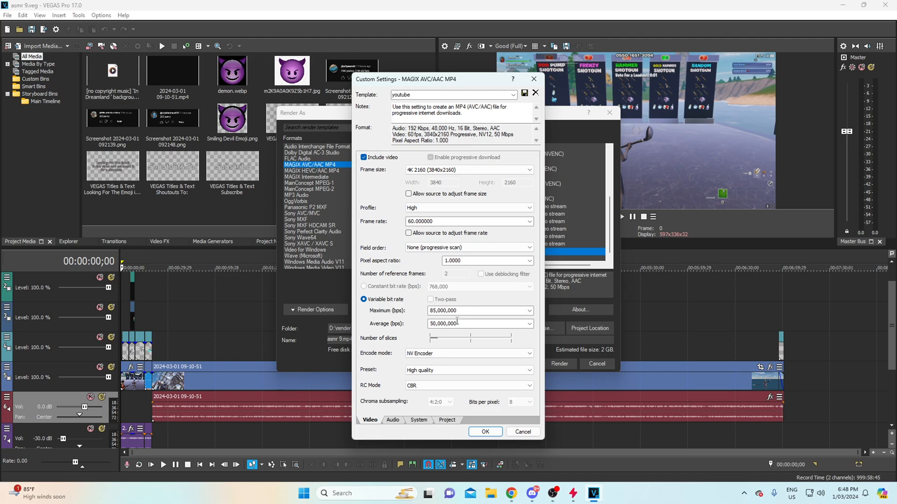
click(485, 431)
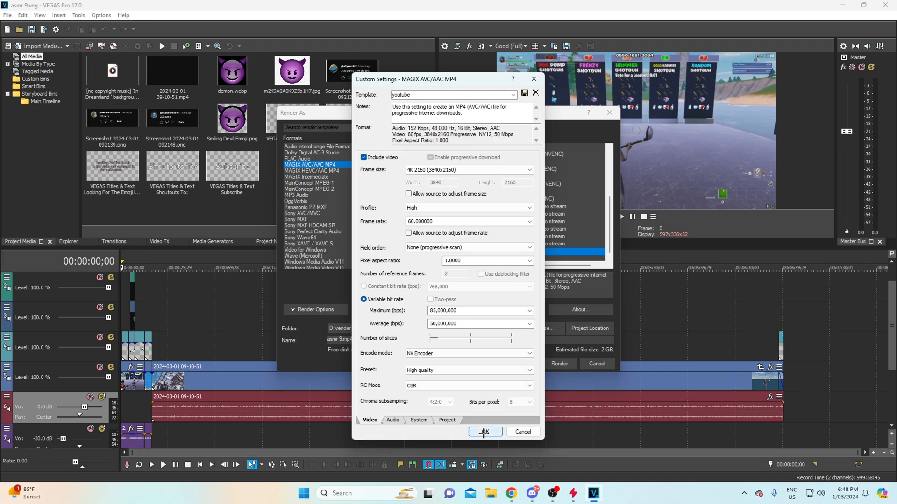
click(485, 432)
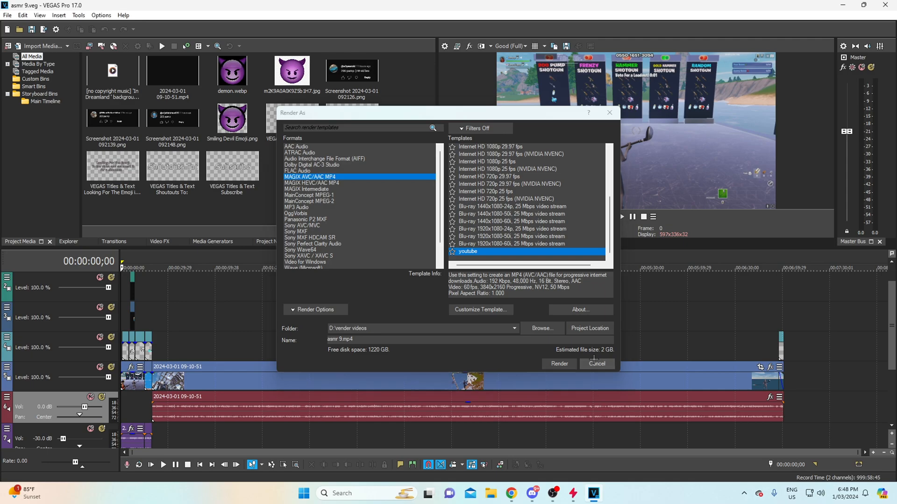